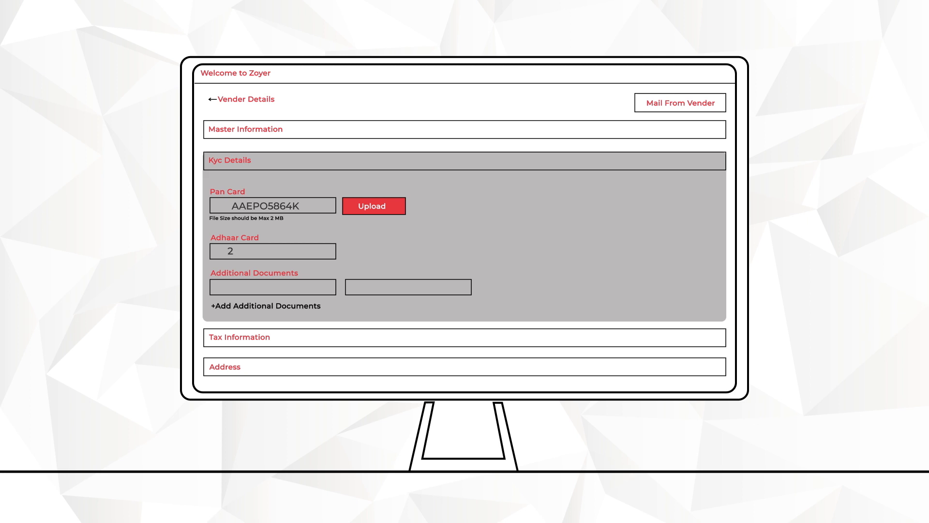
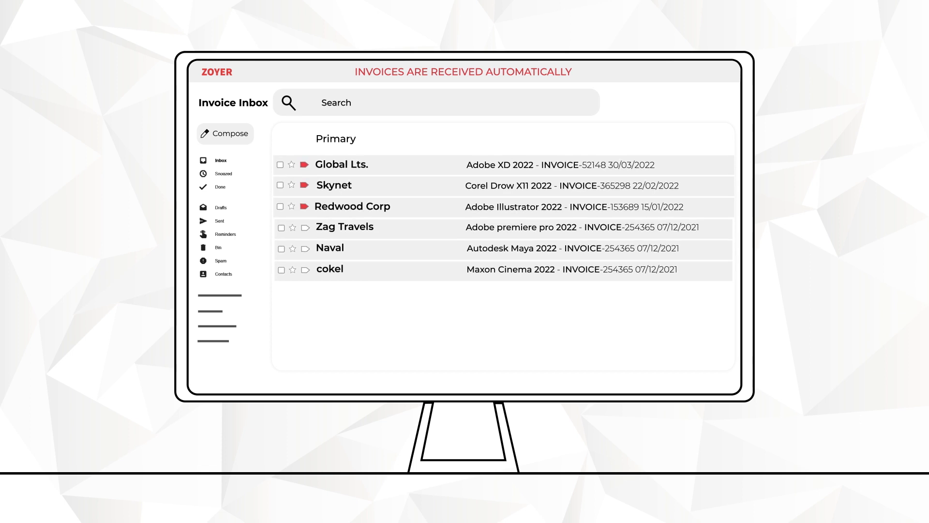
Step: Show the Invoice Inbox Primary list with invoices from Global Lts., Skynet, Redwood Corp and others
{"action": "left_click", "coordinate": [342, 164]}
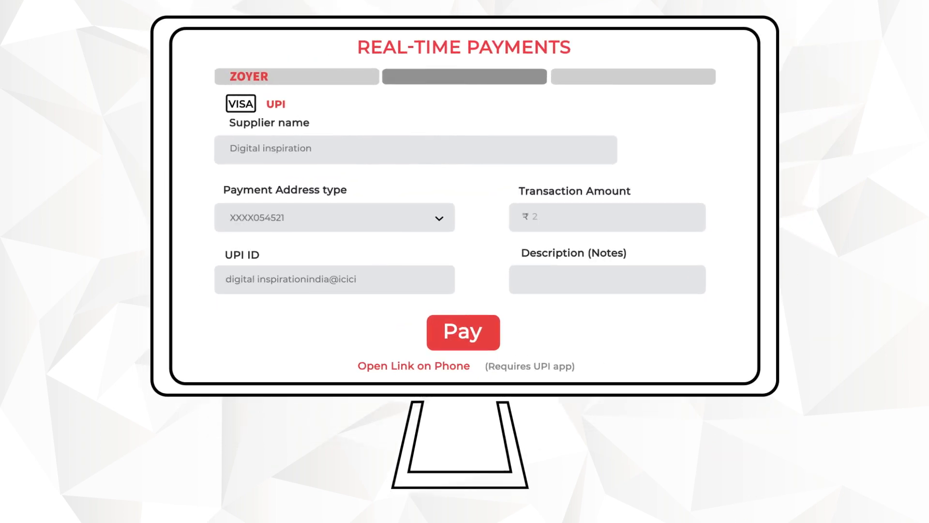
{"action": "left_click", "coordinate": [463, 332]}
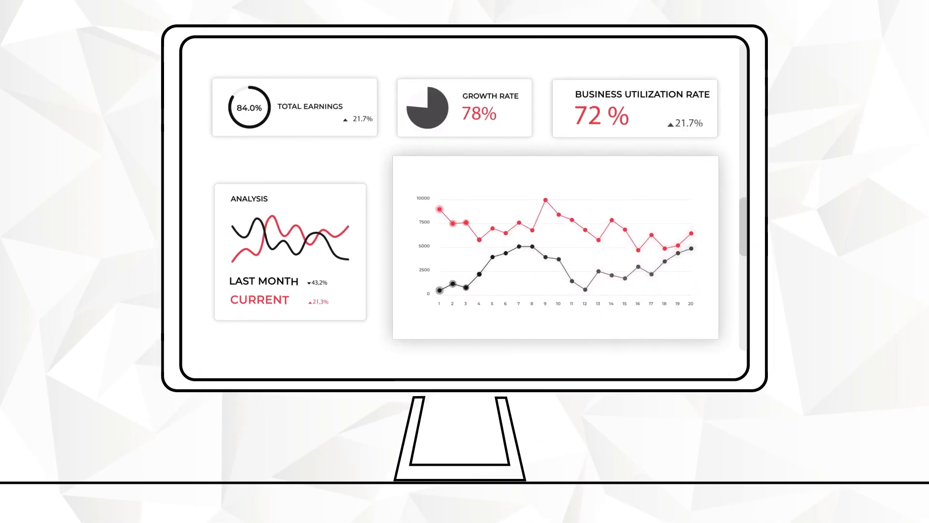
Step: Scroll the analytics dashboard past the monthly comparison chart to the widgets below
{"action": "scroll", "scroll_direction": "down", "scroll_amount": 3}
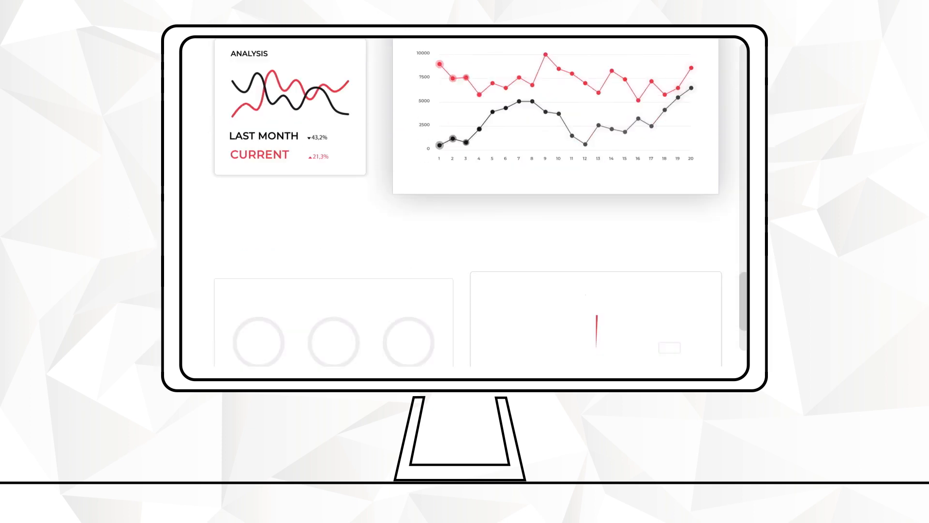